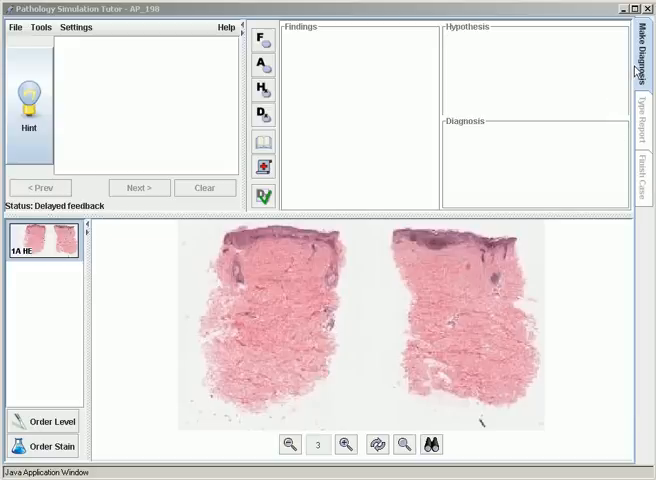
{"action": "mouse_move", "coordinate": [616, 88]}
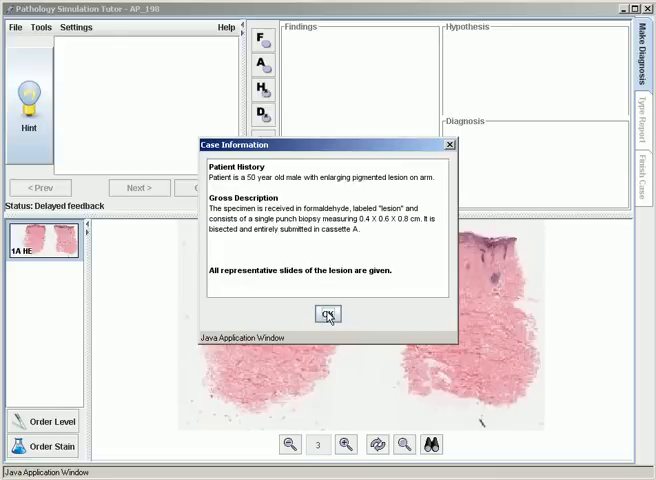
Step: Close Case Information and zoom in three times on the left section's epidermis toward the intraepidermal nests
{"action": "left_click", "coordinate": [326, 314]}
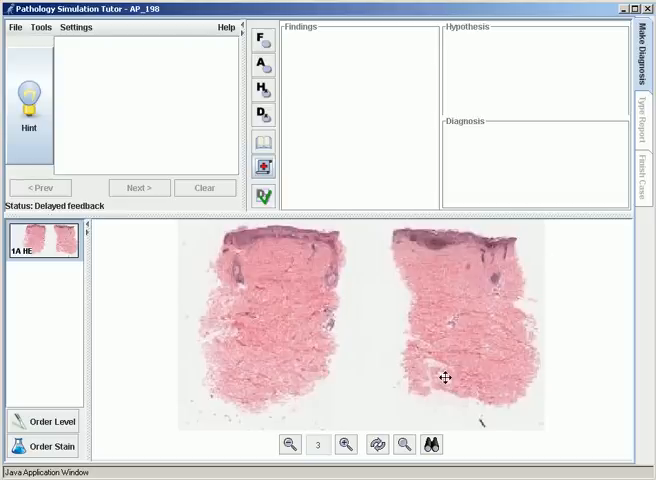
{"action": "mouse_move", "coordinate": [288, 280]}
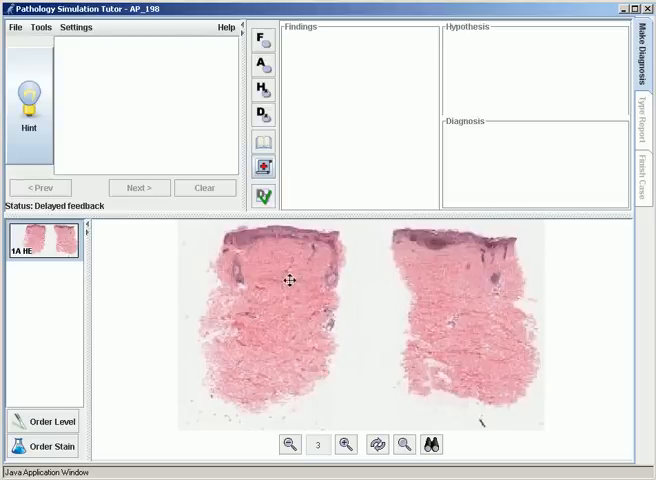
{"action": "left_click", "coordinate": [344, 444]}
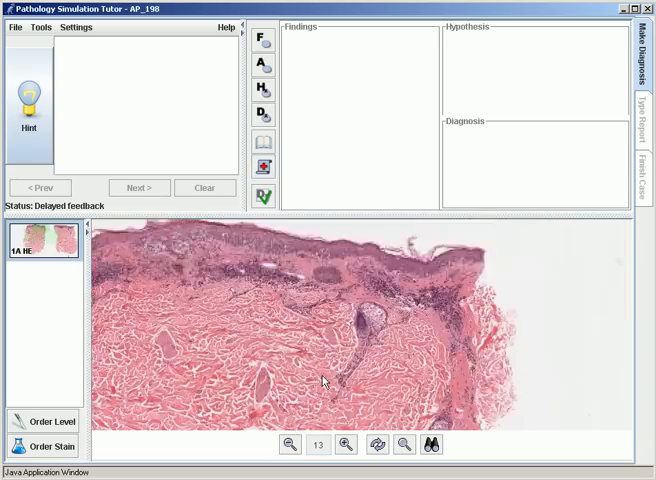
{"action": "left_click", "coordinate": [344, 444]}
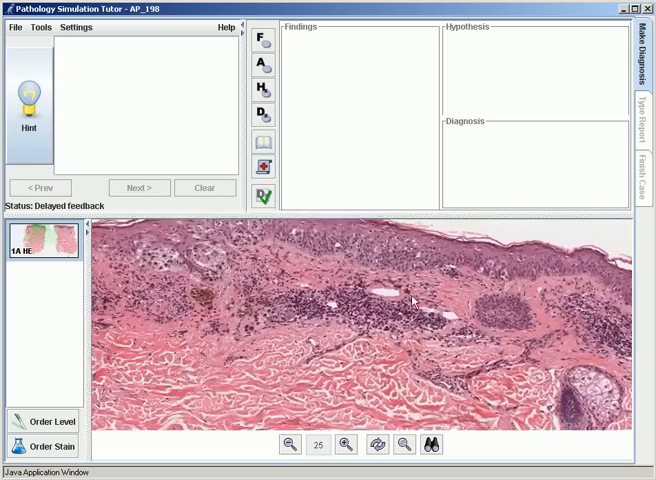
{"action": "left_click", "coordinate": [344, 444]}
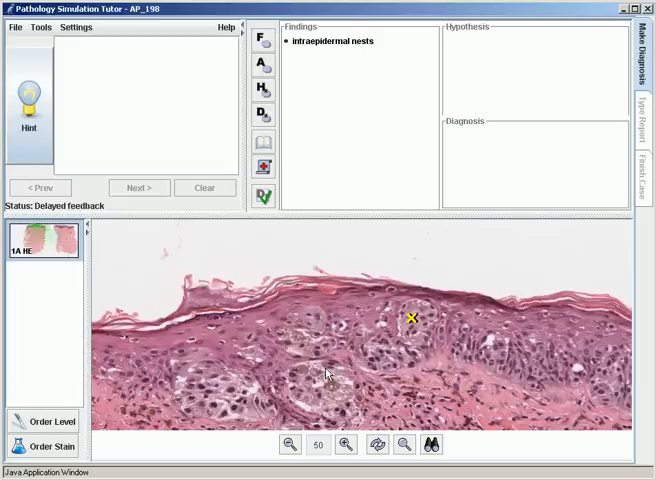
{"action": "mouse_move", "coordinate": [312, 360]}
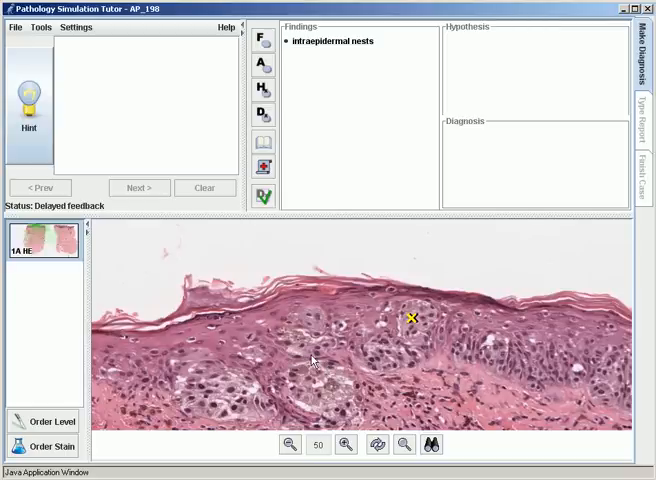
{"action": "mouse_move", "coordinate": [222, 324]}
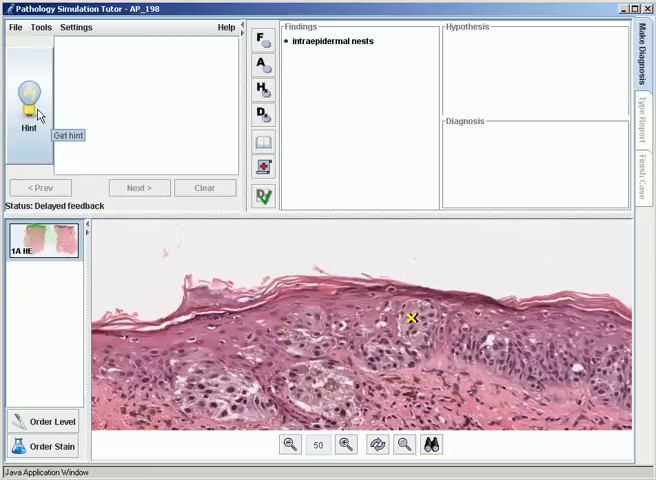
Step: Request a hint and step through the hint sequence pointing out Pagetoid spread on the slide
{"action": "left_click", "coordinate": [28, 104]}
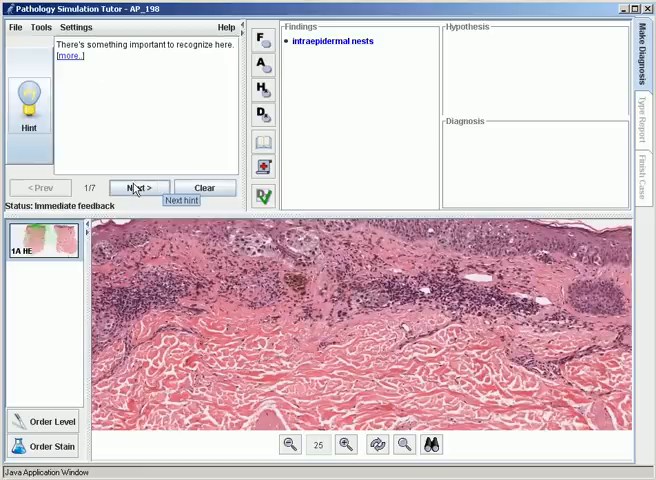
{"action": "left_click", "coordinate": [136, 188]}
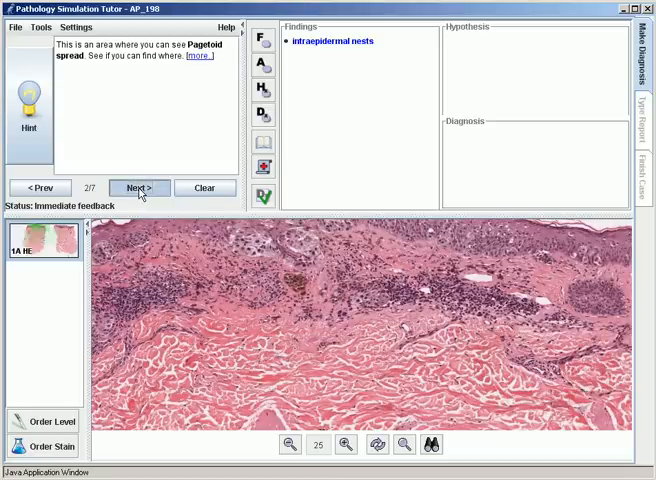
{"action": "left_click", "coordinate": [138, 188]}
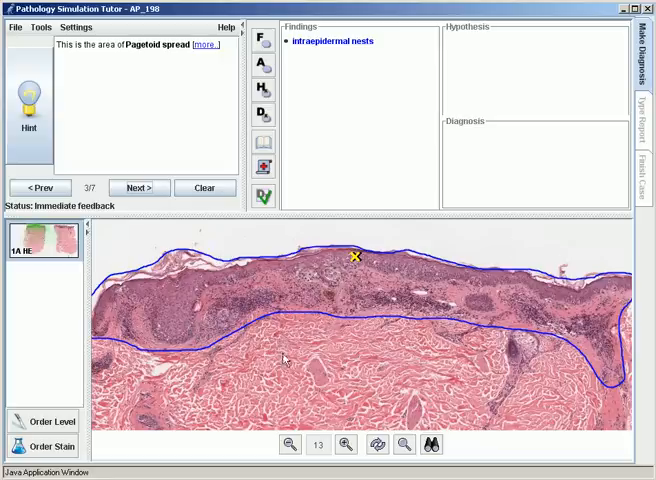
{"action": "left_click", "coordinate": [136, 188]}
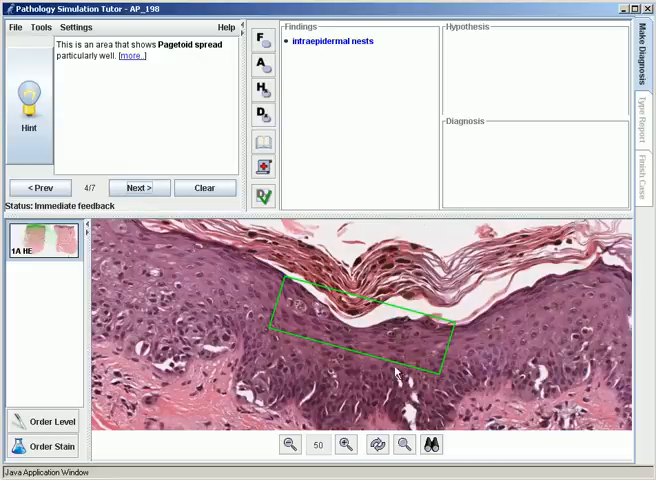
{"action": "mouse_move", "coordinate": [136, 188]}
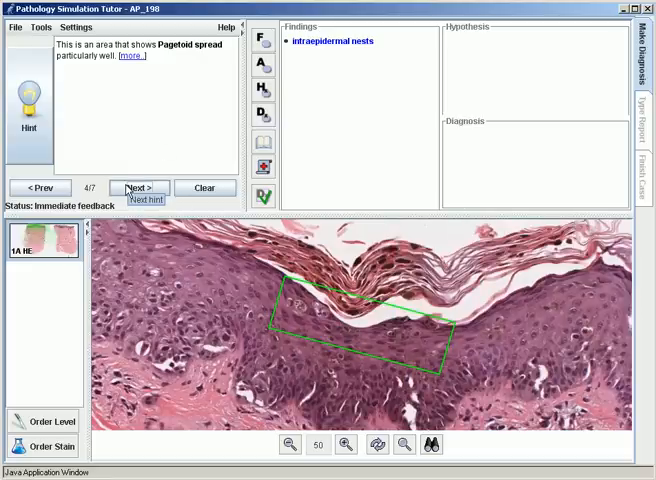
{"action": "left_click", "coordinate": [138, 188]}
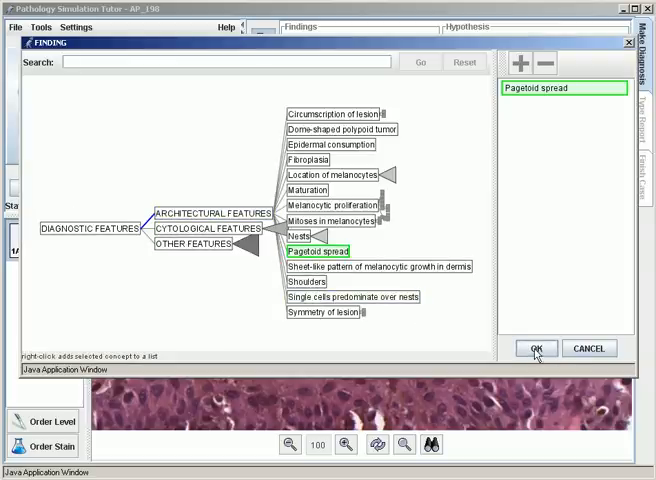
Step: Confirm Pagetoid spread as a second finding alongside intraepidermal nests
{"action": "left_click", "coordinate": [536, 348]}
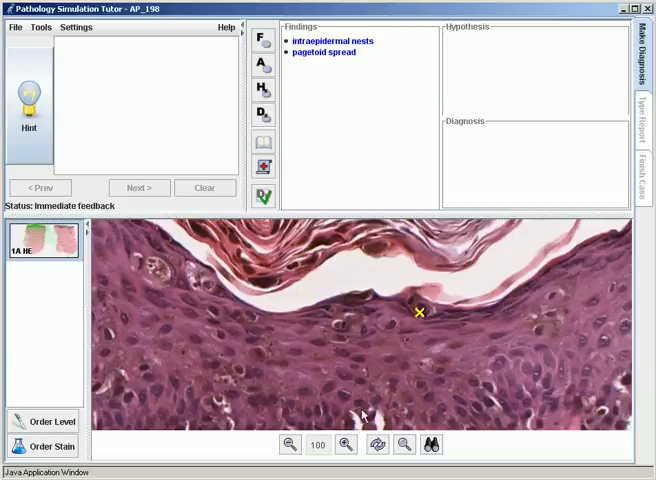
{"action": "mouse_move", "coordinate": [332, 216]}
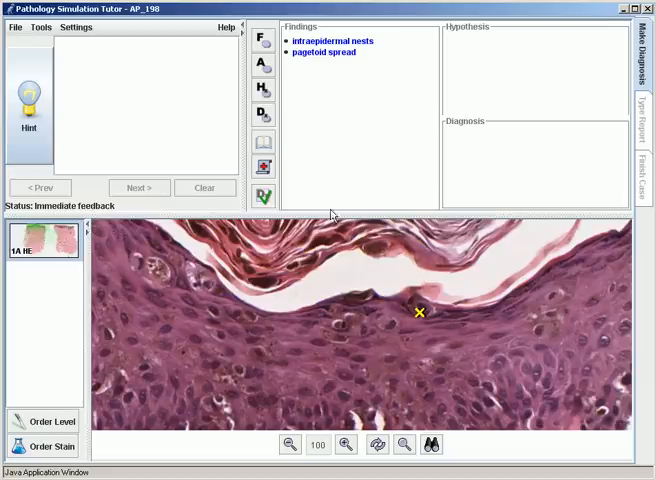
{"action": "mouse_move", "coordinate": [336, 162]}
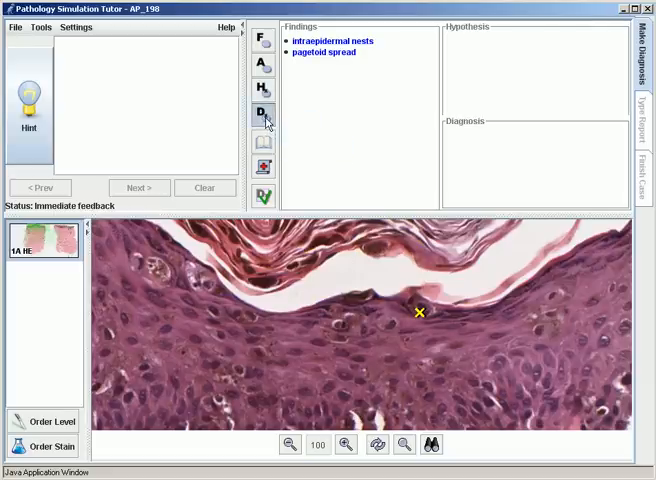
Step: Add Superficial Spreading Melanoma and In Situ and Invasive Melanoma as hypotheses and diagnosis
{"action": "left_click", "coordinate": [262, 112]}
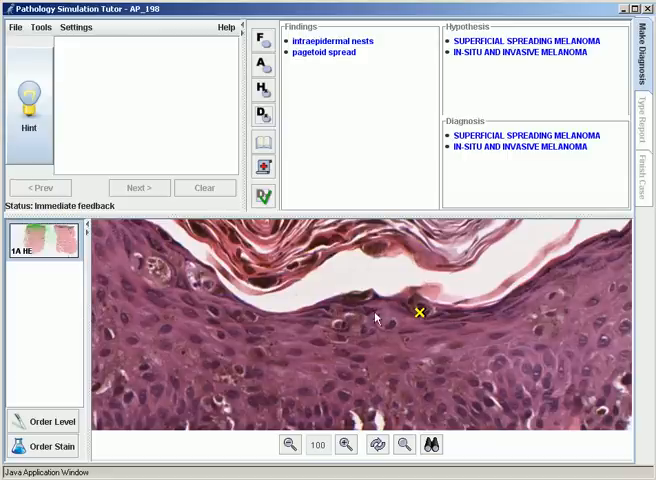
{"action": "mouse_move", "coordinate": [338, 282]}
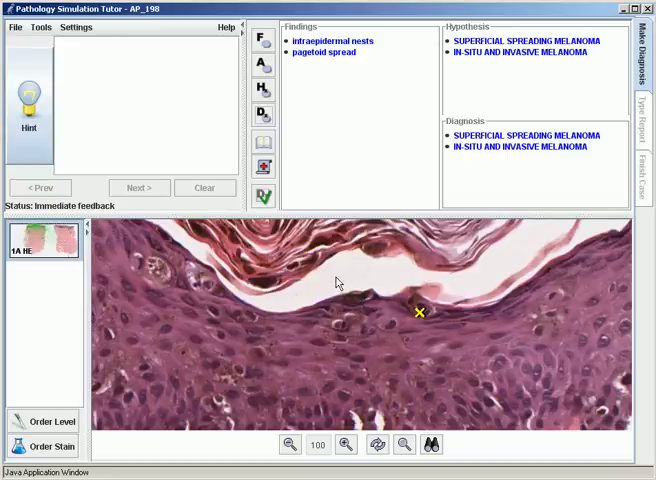
{"action": "mouse_move", "coordinate": [358, 272]}
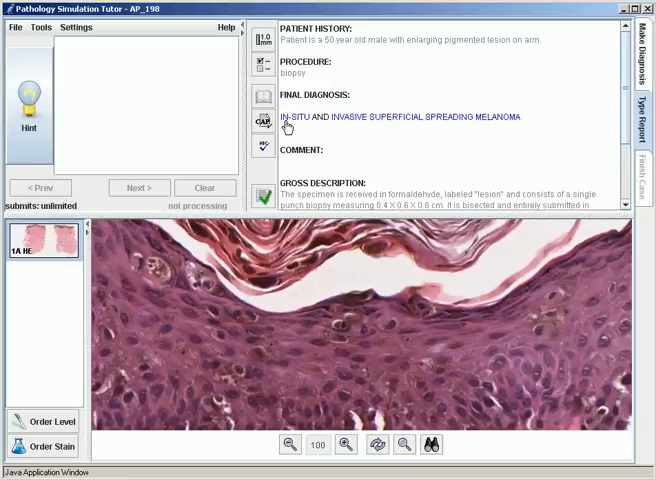
Step: Enter 'skin, arm, biopsy' as the final diagnosis heading and start a new line after the melanoma diagnosis
{"action": "type", "text": "skin, arm"}
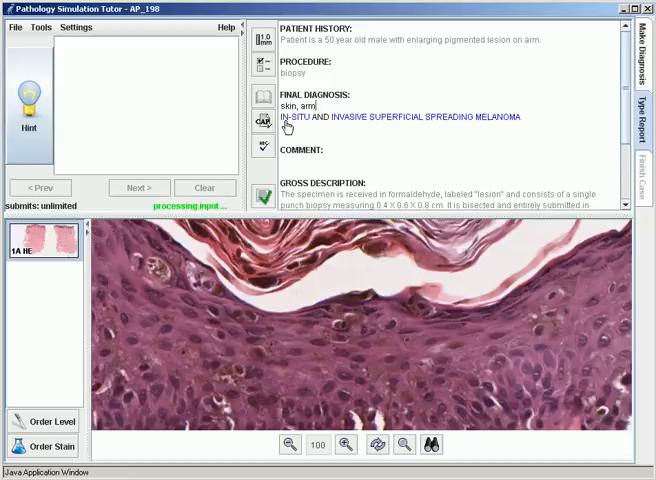
{"action": "type", "text": "biopsy"}
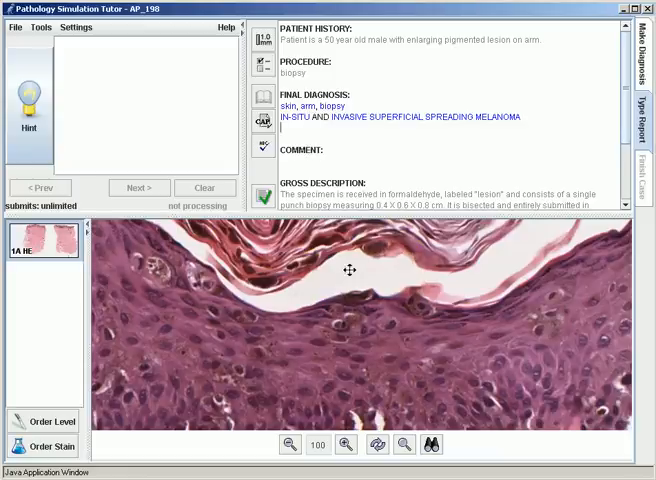
{"action": "left_click", "coordinate": [288, 444]}
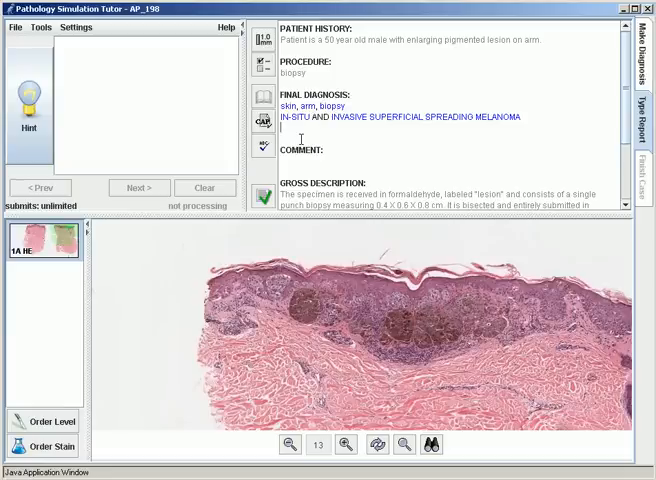
Step: Add the deep margins free of lesion and lateral margins statements to the final diagnosis
{"action": "type", "text": "deep margins are free of lesion"}
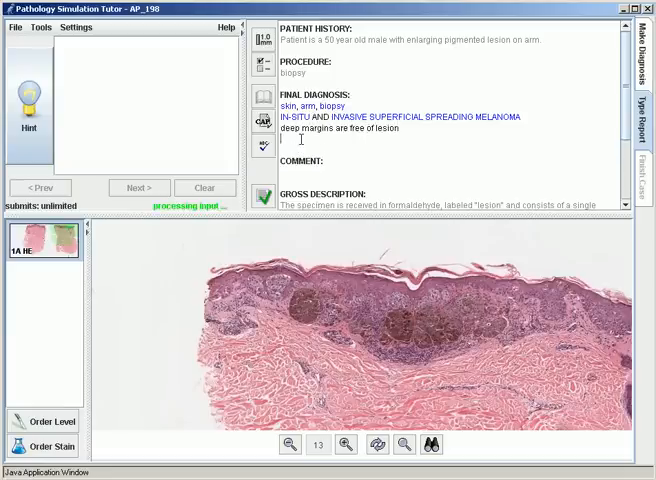
{"action": "type", "text": "lateral margin"}
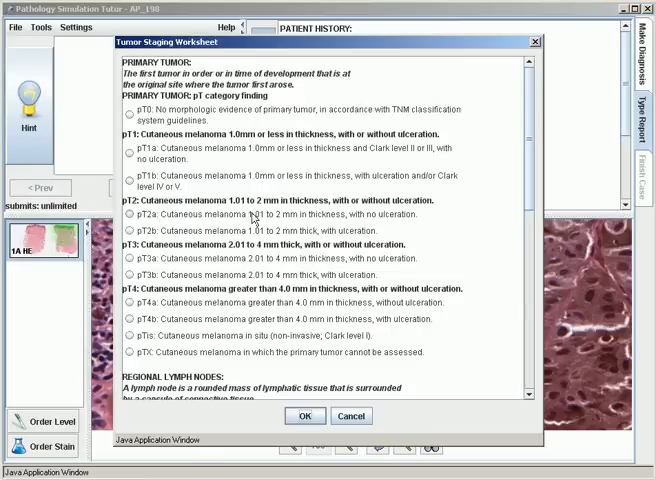
Step: Record the tumor stage pT1a, pNX, pMX in the staging worksheet for the report
{"action": "left_click", "coordinate": [128, 180]}
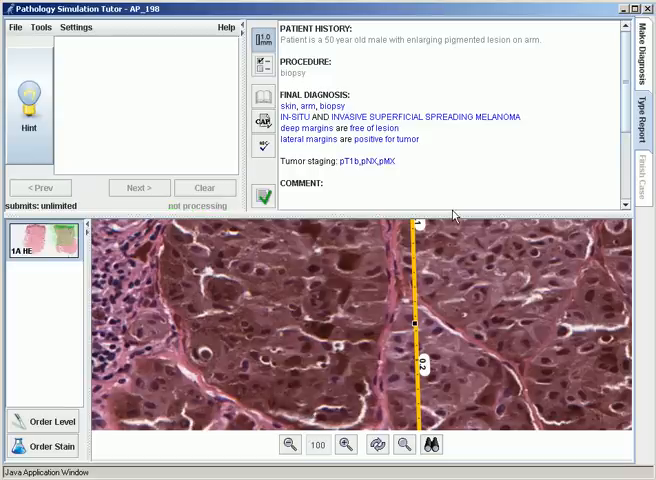
{"action": "mouse_move", "coordinate": [260, 196]}
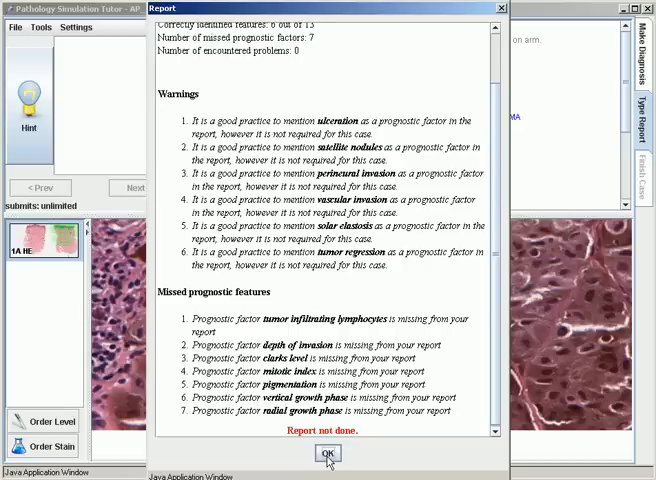
Step: Dismiss the report feedback on missed prognostic features and move to Finish Case
{"action": "left_click", "coordinate": [328, 452]}
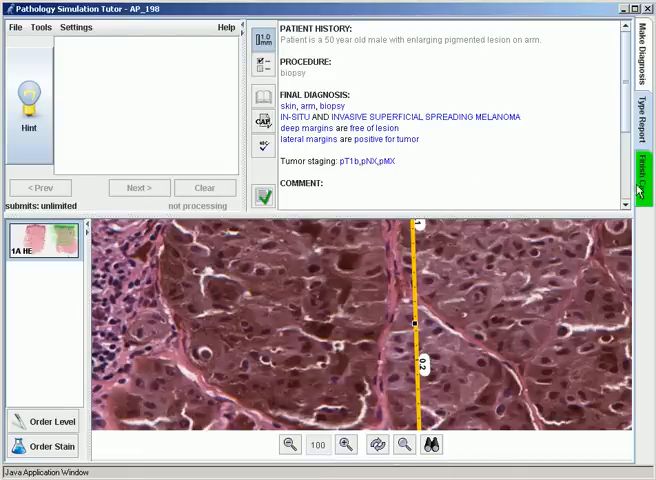
{"action": "left_click", "coordinate": [648, 108]}
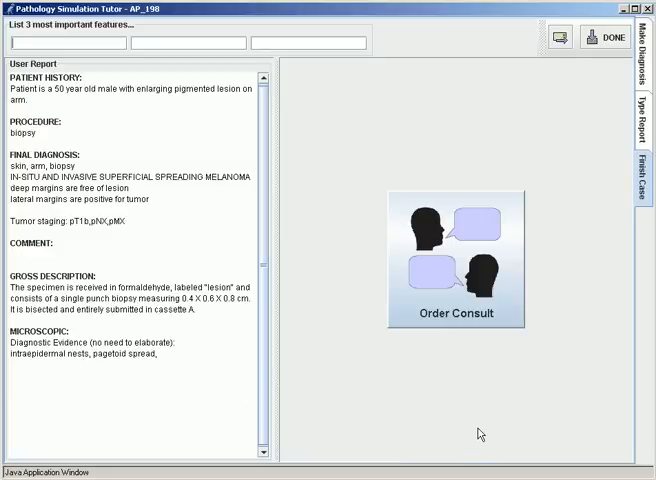
{"action": "mouse_move", "coordinate": [460, 424]}
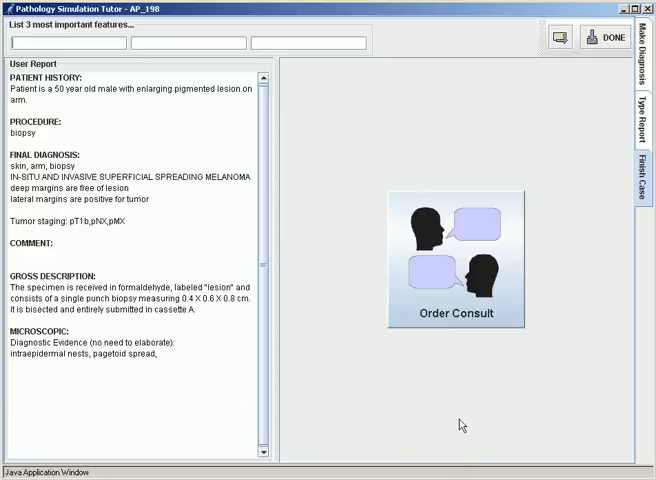